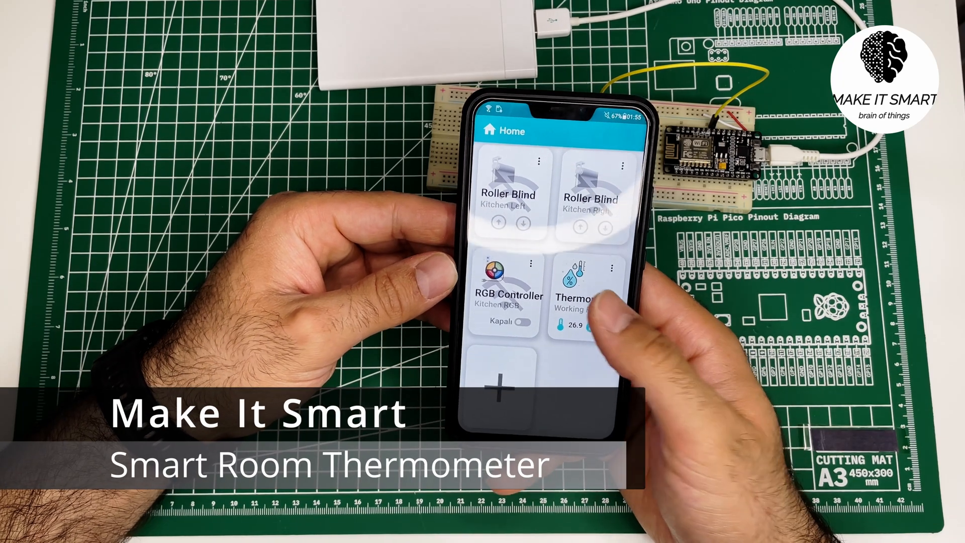
click(581, 292)
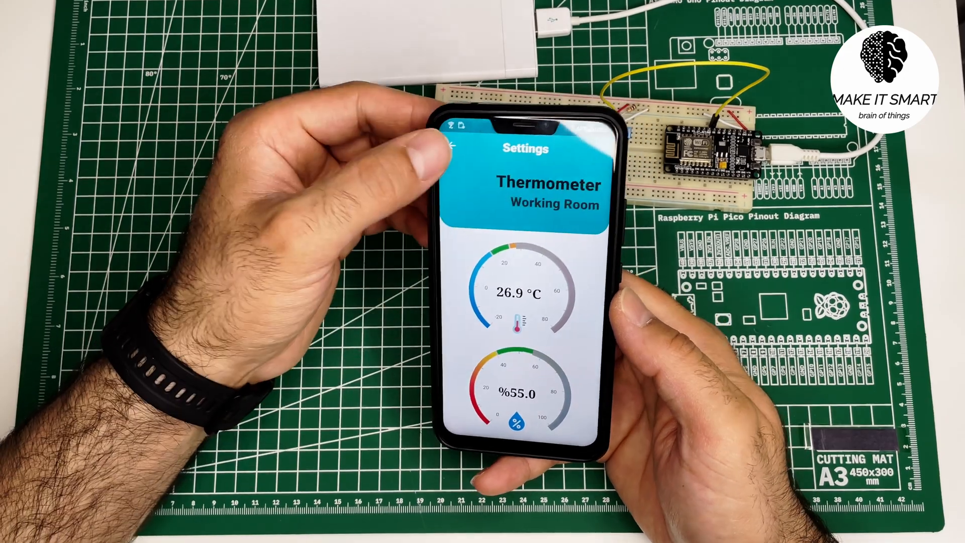
click(459, 148)
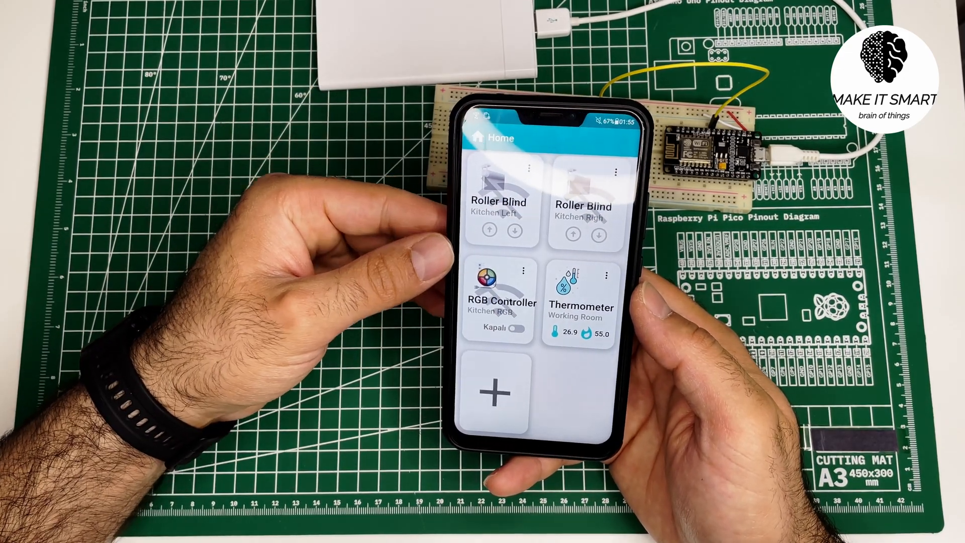